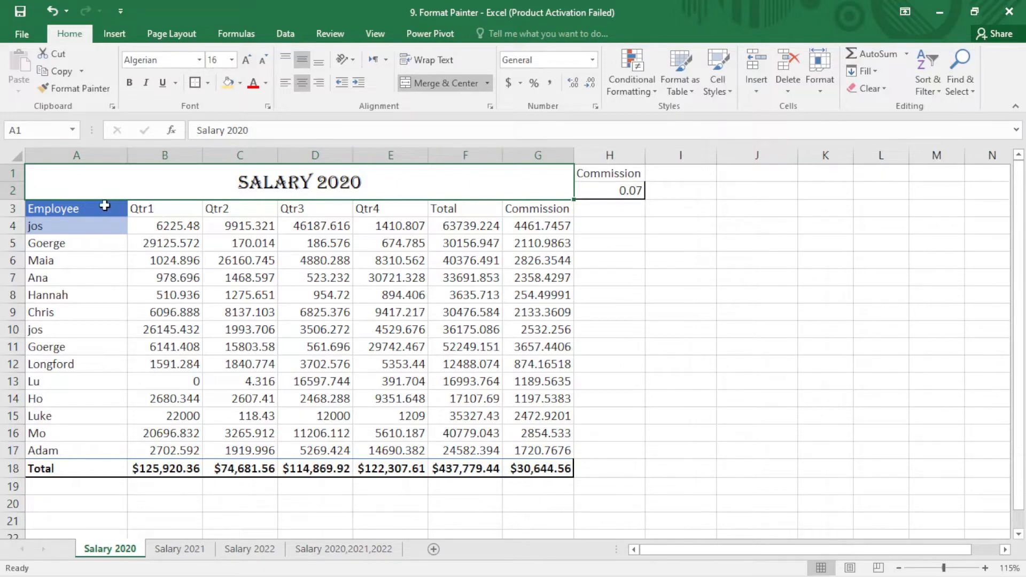
{"action": "mouse_move", "coordinate": [105, 225]}
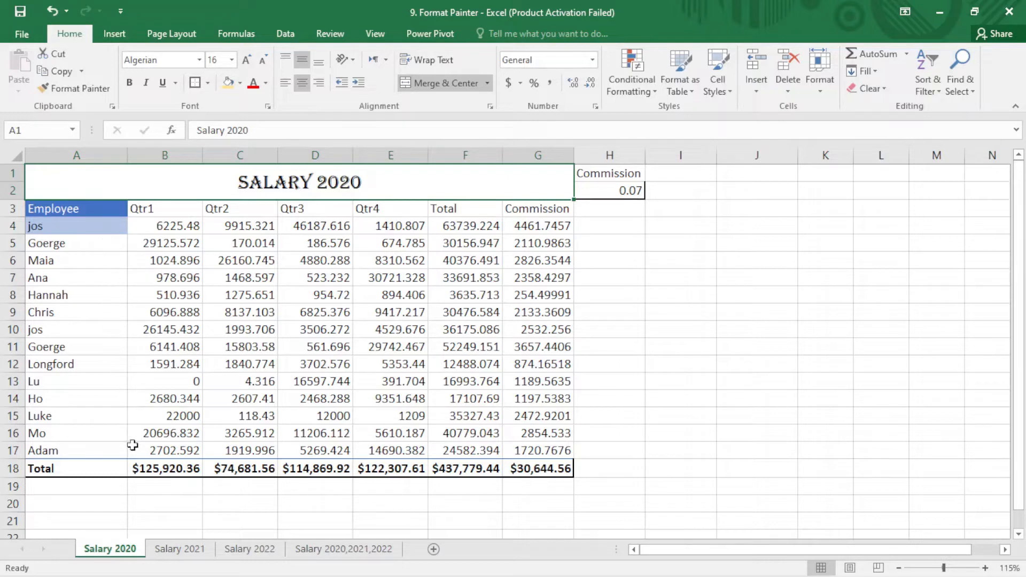
{"action": "mouse_move", "coordinate": [243, 393]}
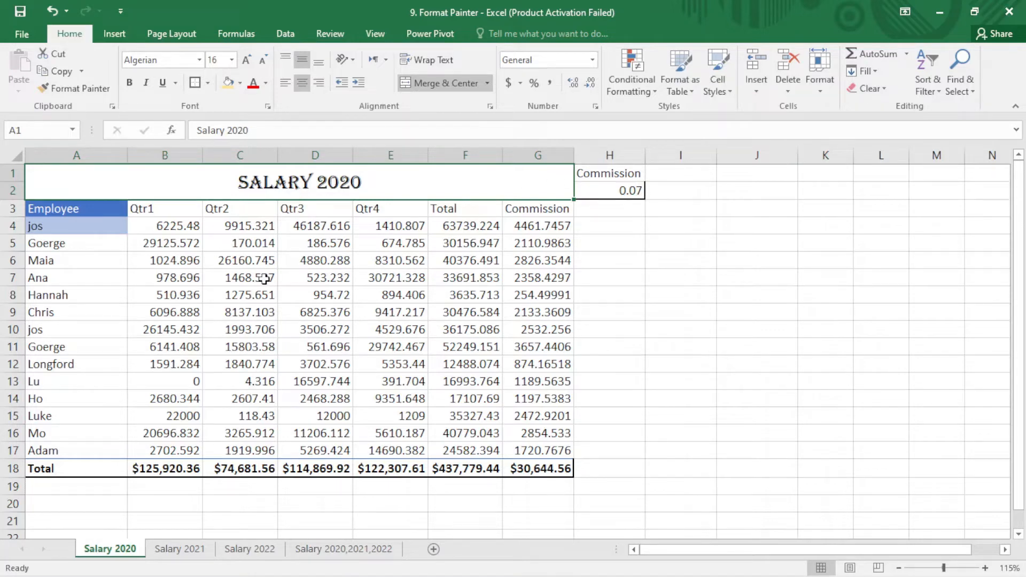
Step: Copy the Employee header's blue fill onto the Qtr1 through Commission headers in B3:G3
{"action": "left_click", "coordinate": [76, 208]}
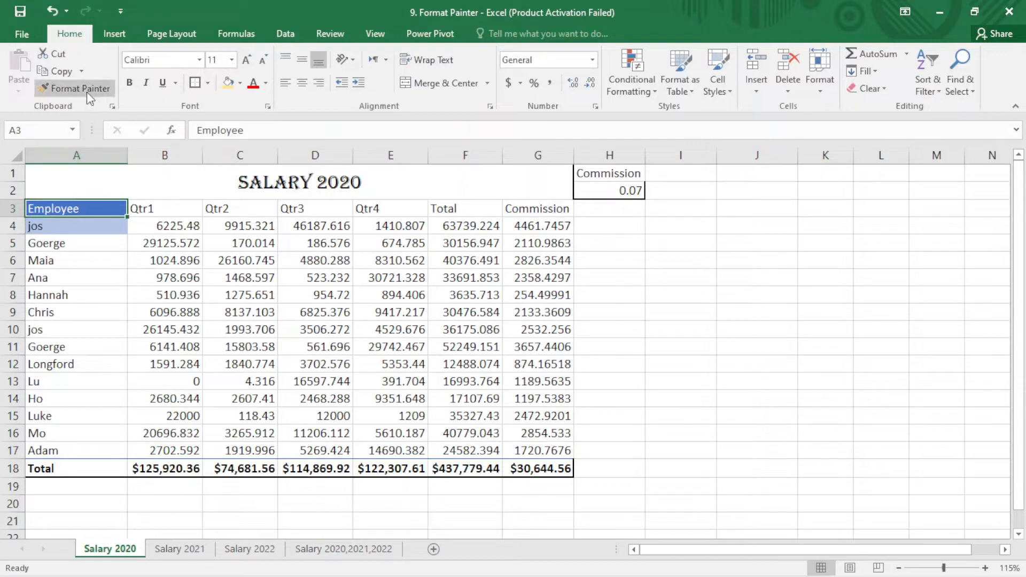
{"action": "left_click", "coordinate": [79, 88]}
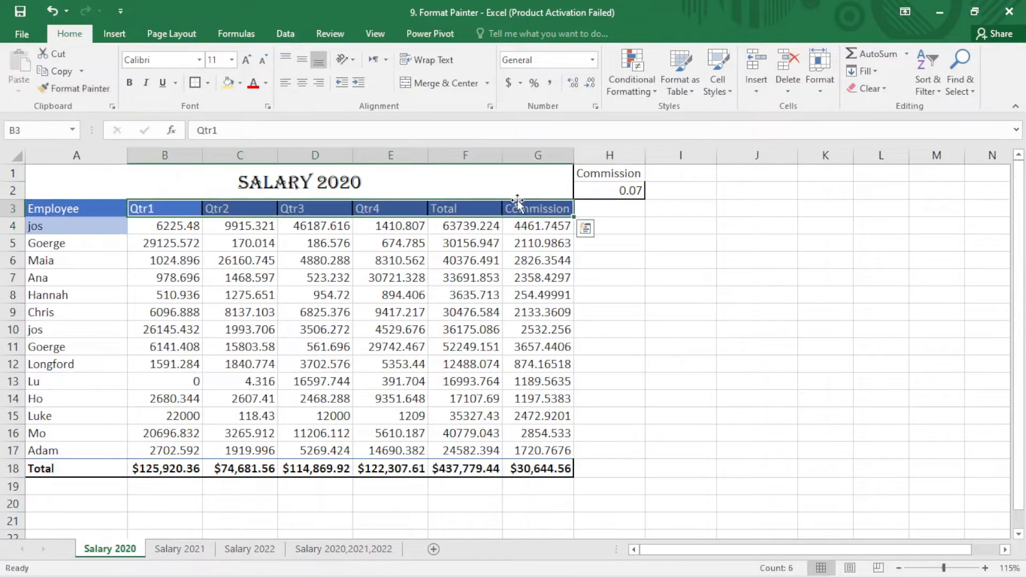
{"action": "left_click", "coordinate": [390, 382]}
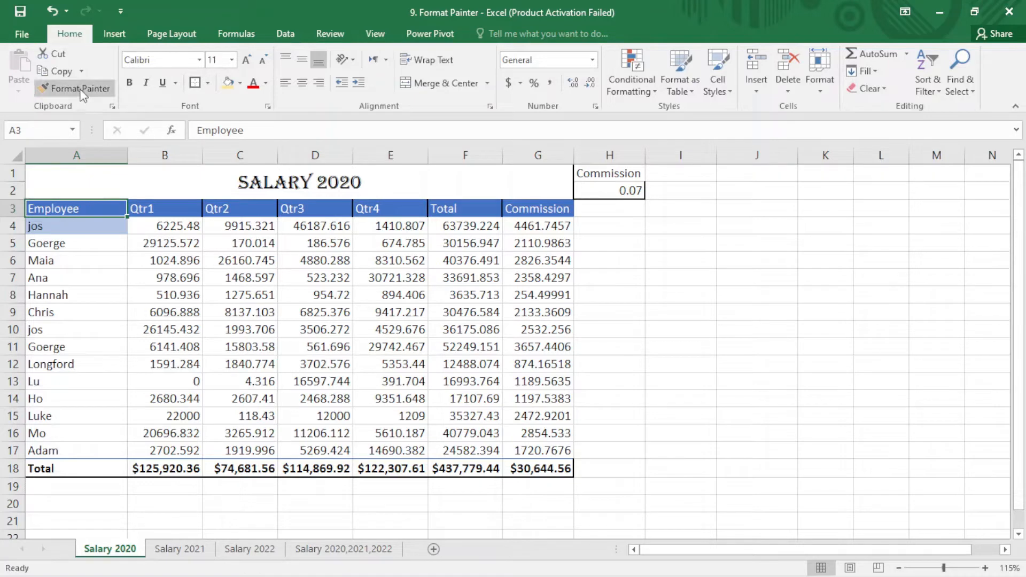
Step: Give the Commission label in H1 the same blue header formatting
{"action": "left_click", "coordinate": [79, 88]}
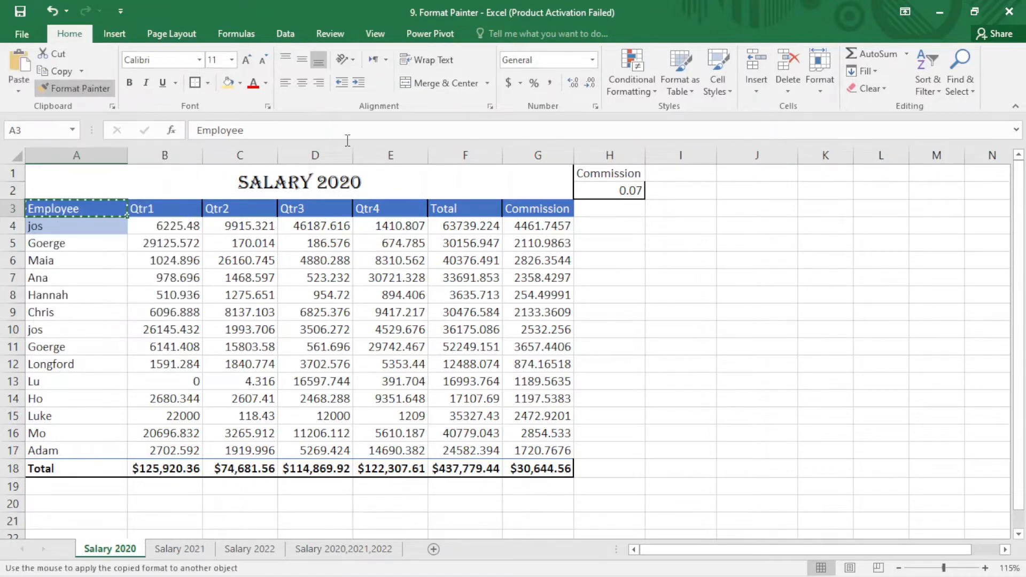
{"action": "left_click", "coordinate": [609, 173]}
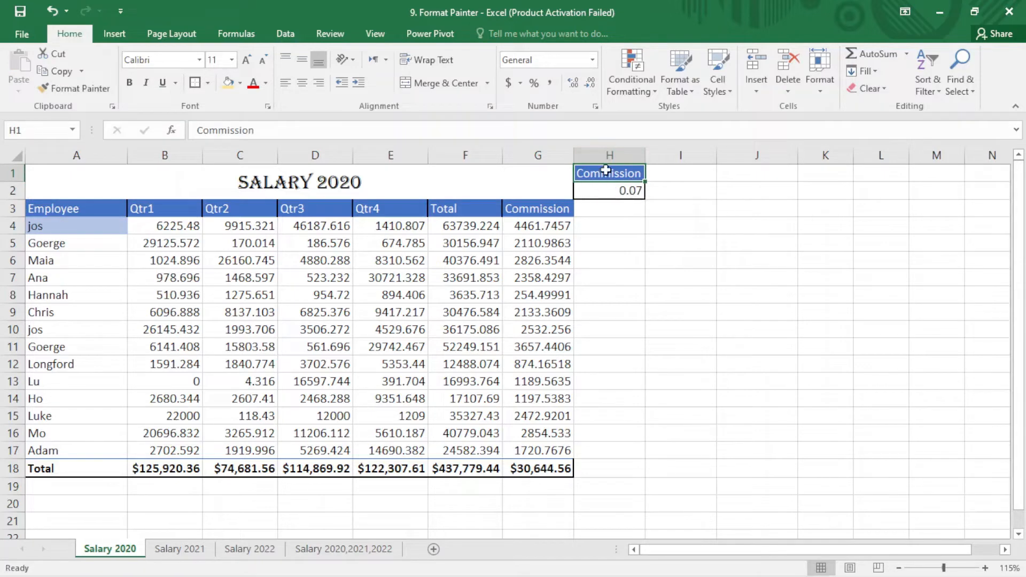
{"action": "left_click", "coordinate": [315, 208]}
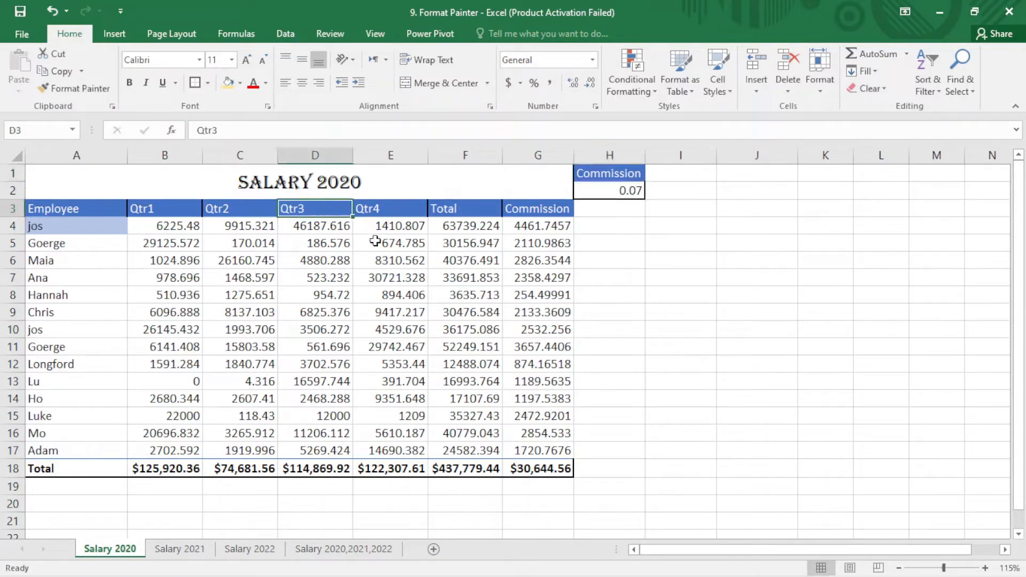
{"action": "mouse_move", "coordinate": [476, 260]}
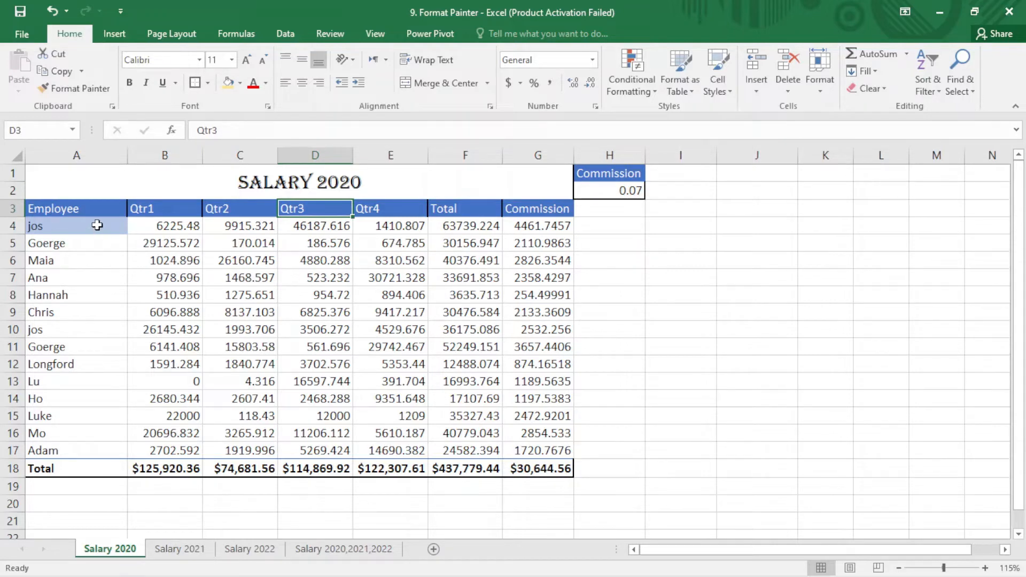
{"action": "left_click", "coordinate": [77, 226]}
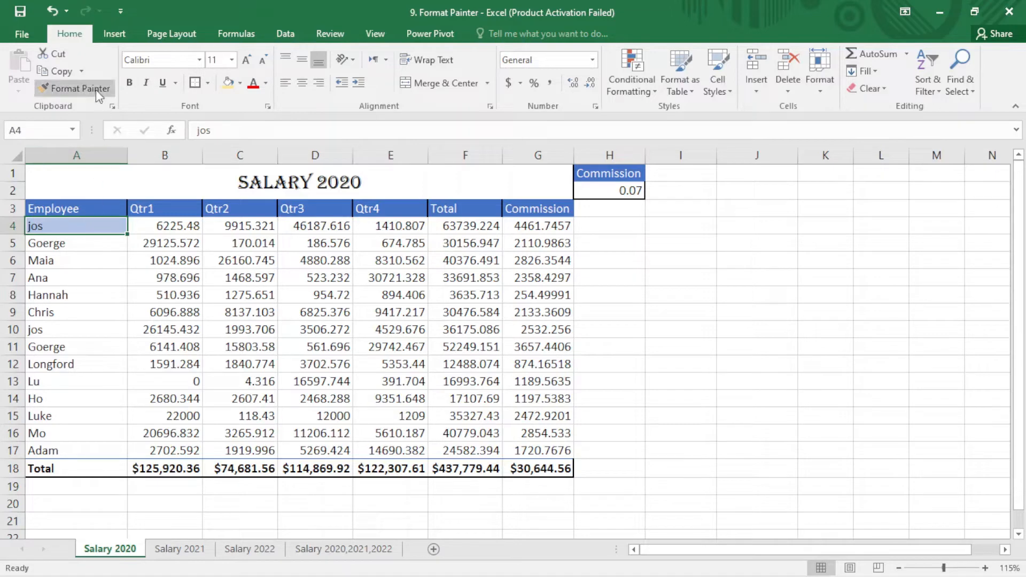
Step: Paint jos's light blue shading onto the names Goerge through Adam in A5:A17
{"action": "left_click", "coordinate": [79, 88]}
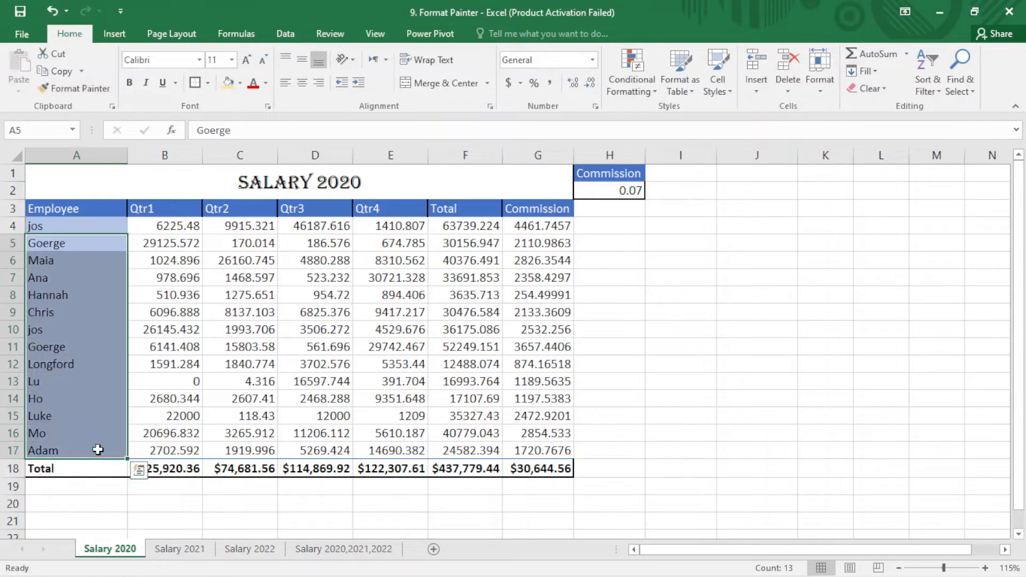
{"action": "left_click", "coordinate": [164, 312]}
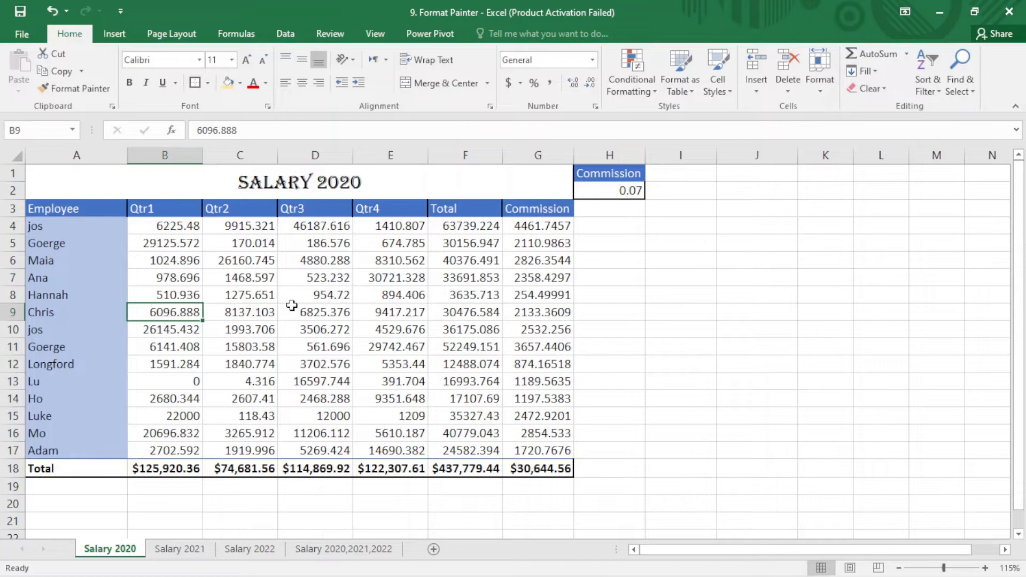
{"action": "mouse_move", "coordinate": [149, 243]}
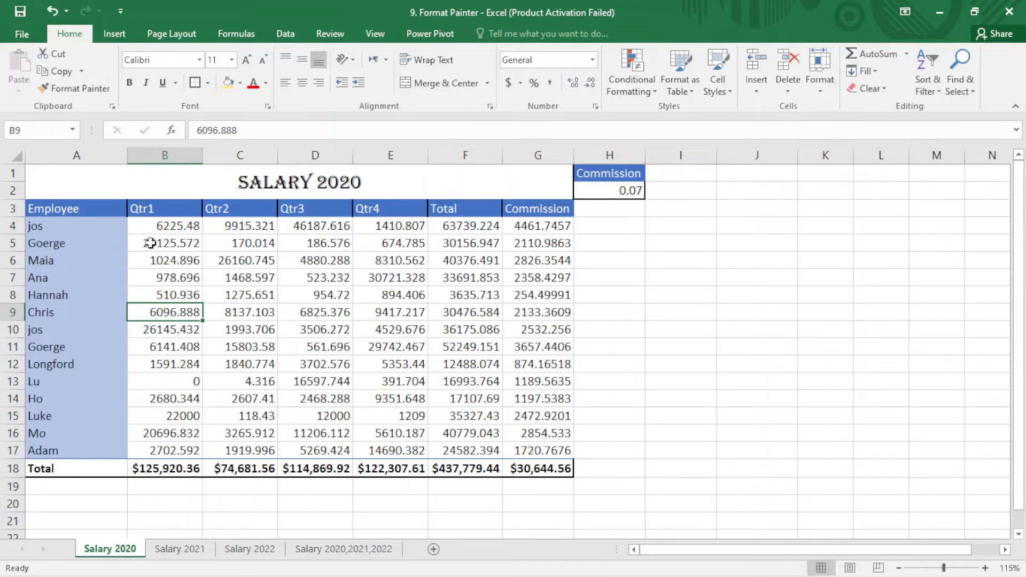
{"action": "left_click", "coordinate": [164, 226]}
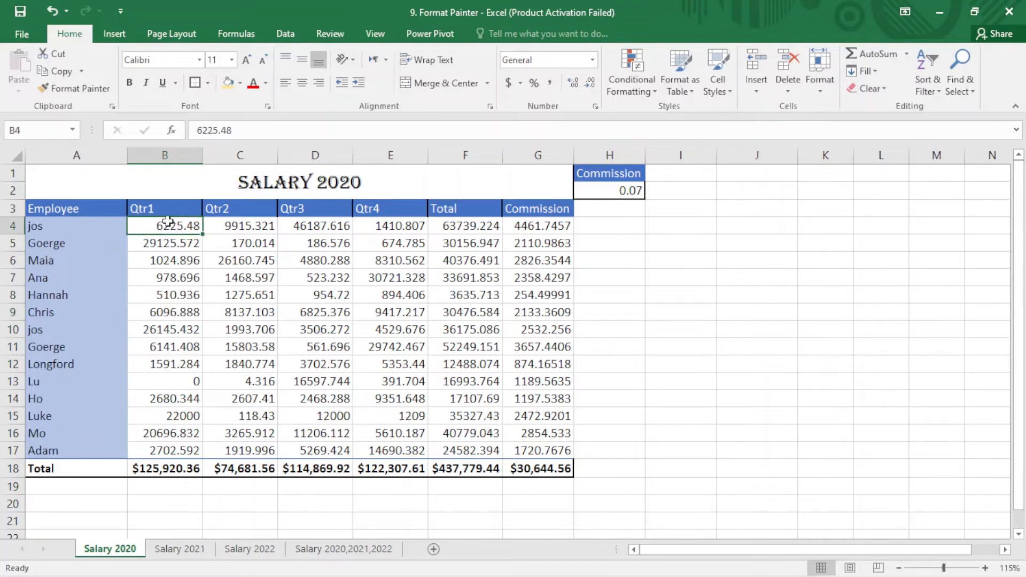
Step: Paint B4's two-decimal currency format onto the other Qtr1 values and across C4:G17
{"action": "left_click", "coordinate": [592, 59]}
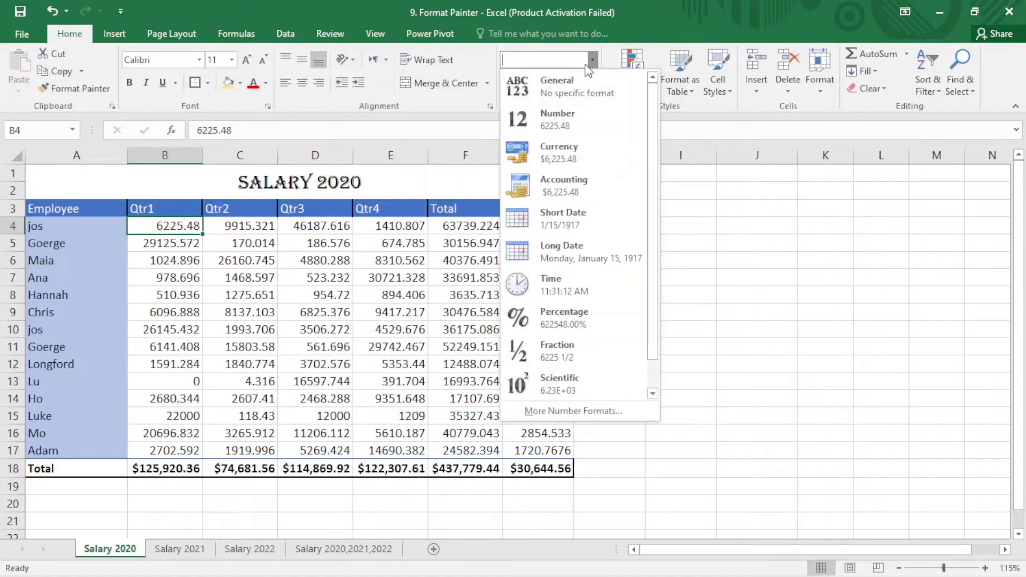
{"action": "mouse_move", "coordinate": [560, 153]}
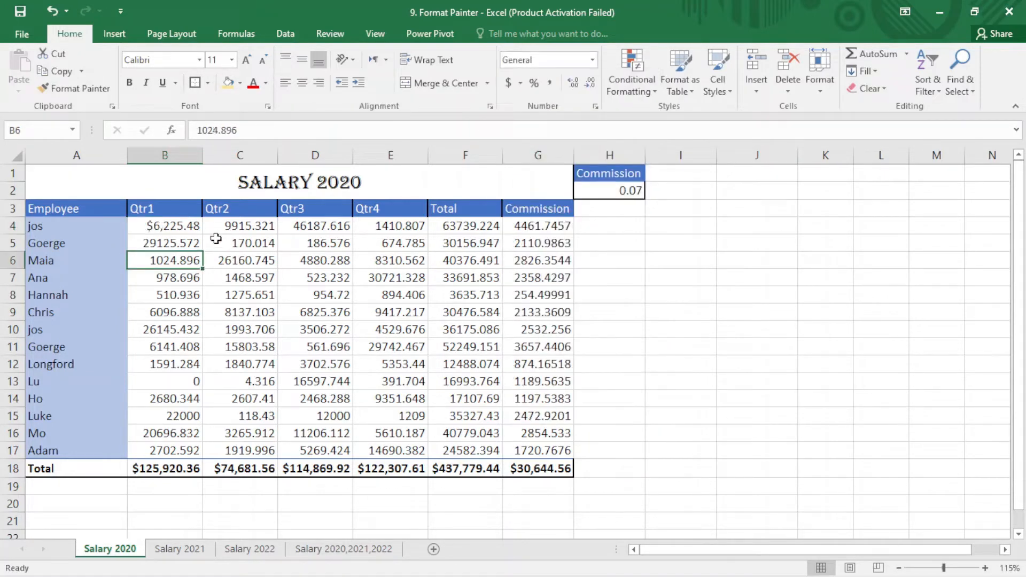
{"action": "left_click", "coordinate": [164, 226]}
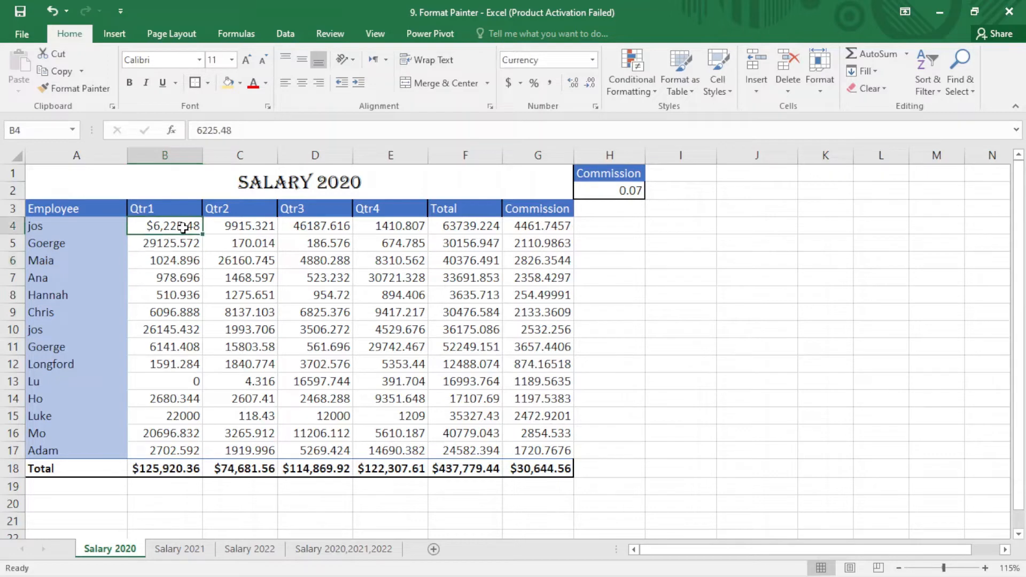
{"action": "left_click", "coordinate": [92, 88]}
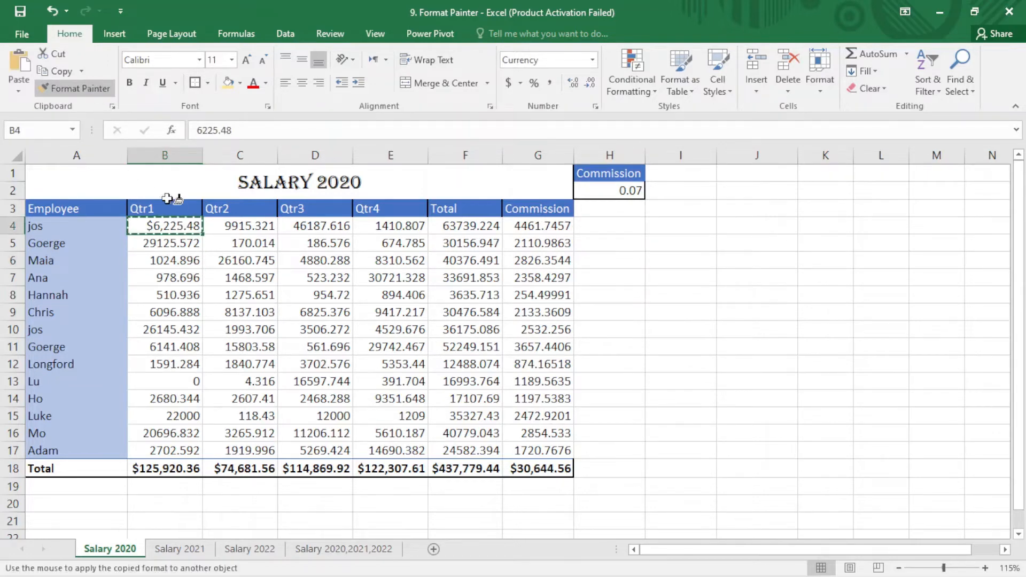
{"action": "left_click_drag", "start_coordinate": [164, 242], "coordinate": [164, 433]}
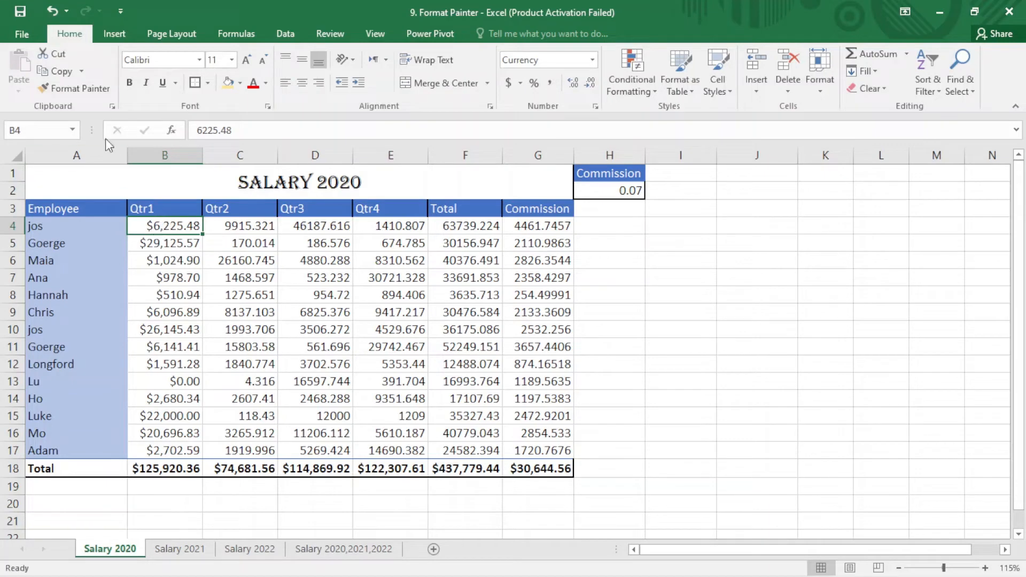
{"action": "left_click", "coordinate": [81, 88]}
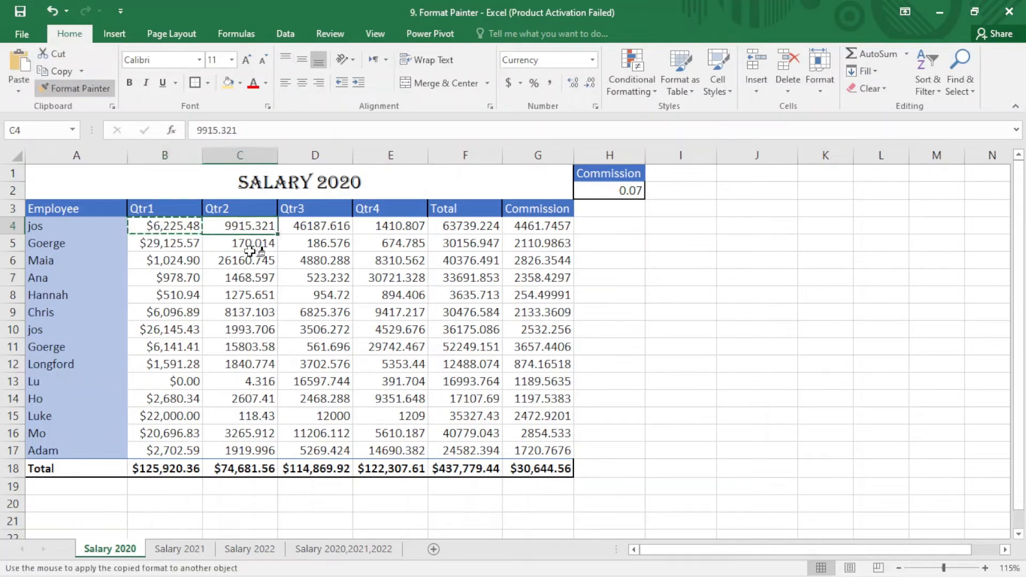
{"action": "left_click_drag", "start_coordinate": [240, 226], "coordinate": [538, 450]}
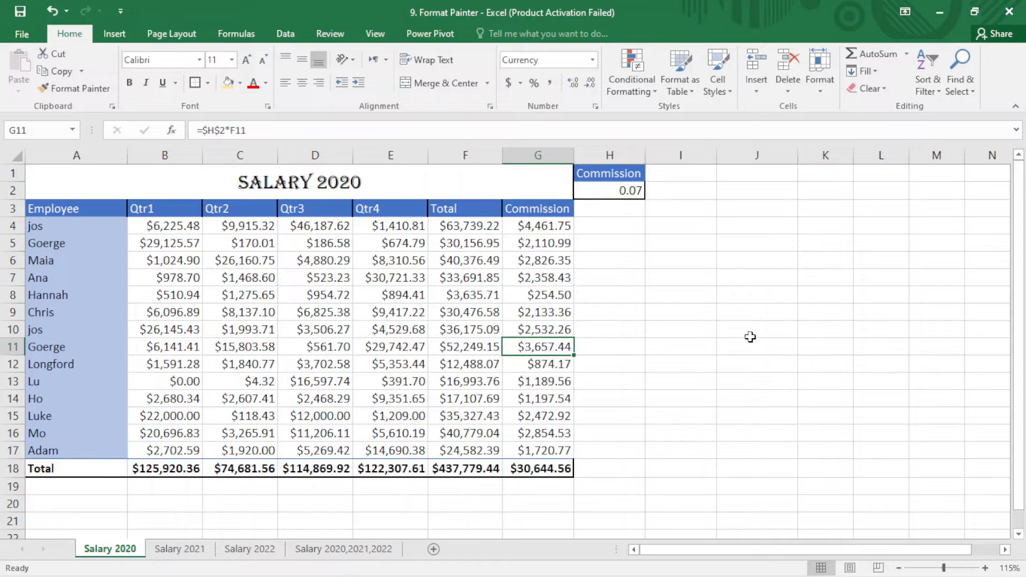
{"action": "mouse_move", "coordinate": [724, 362]}
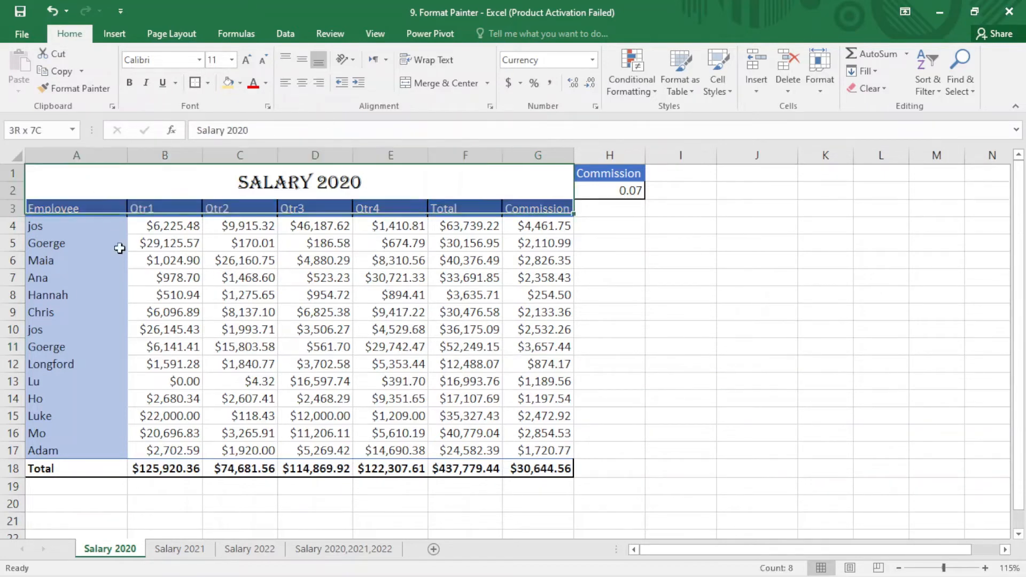
{"action": "left_click", "coordinate": [164, 450]}
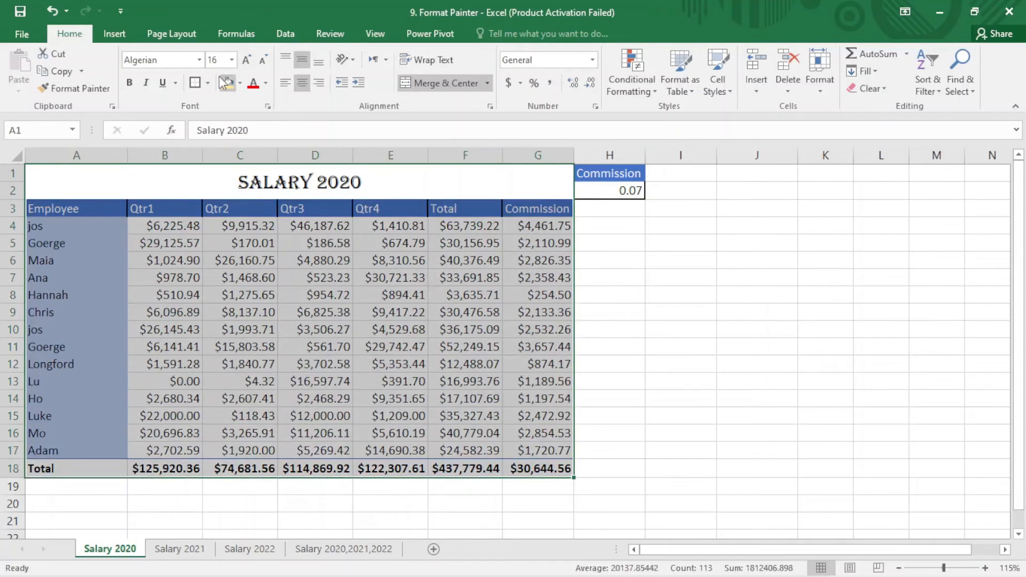
{"action": "left_click", "coordinate": [315, 313]}
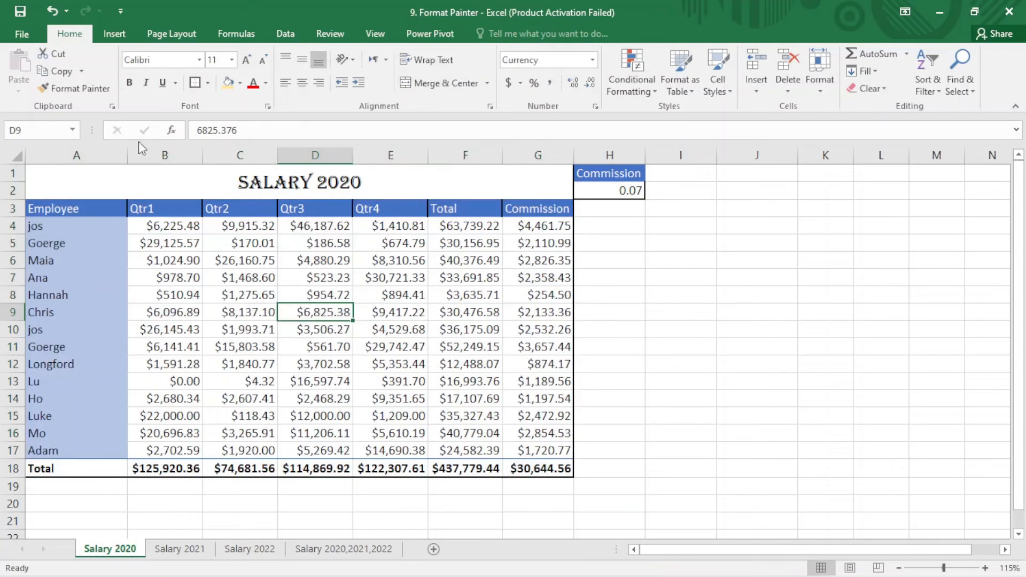
{"action": "mouse_move", "coordinate": [301, 365]}
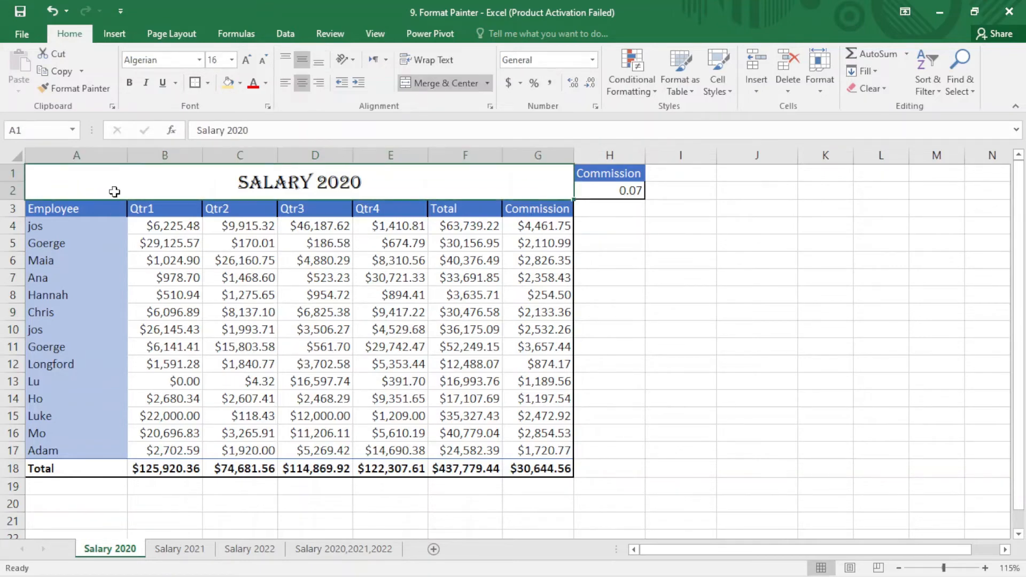
{"action": "left_click", "coordinate": [180, 549]}
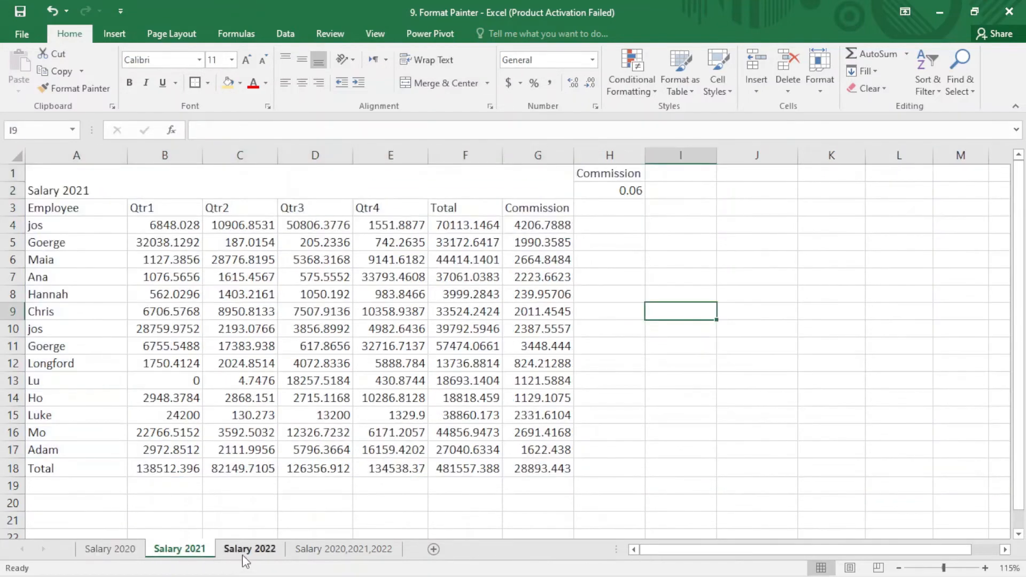
{"action": "left_click", "coordinate": [250, 548]}
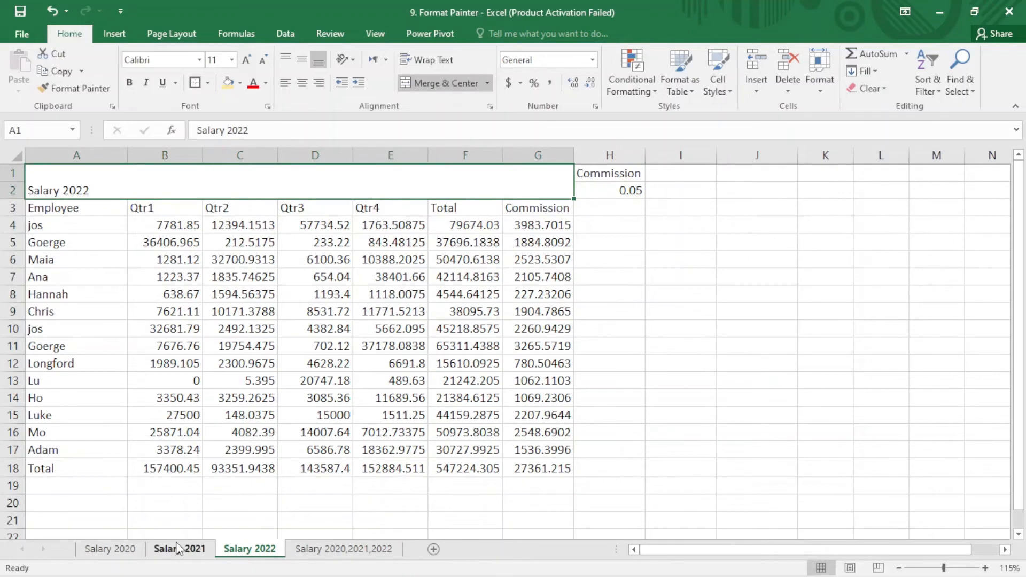
{"action": "left_click", "coordinate": [109, 548]}
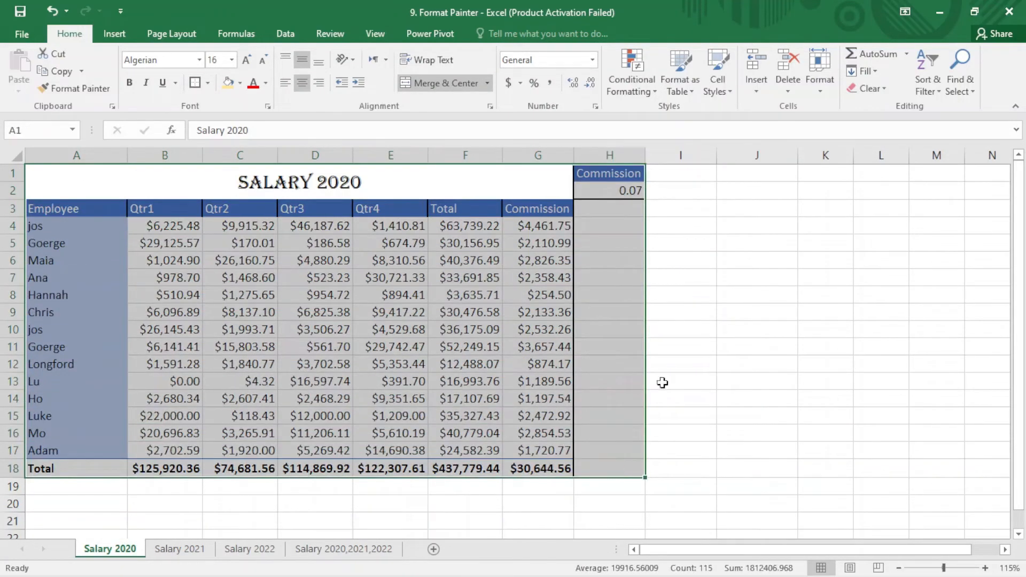
{"action": "mouse_move", "coordinate": [387, 345]}
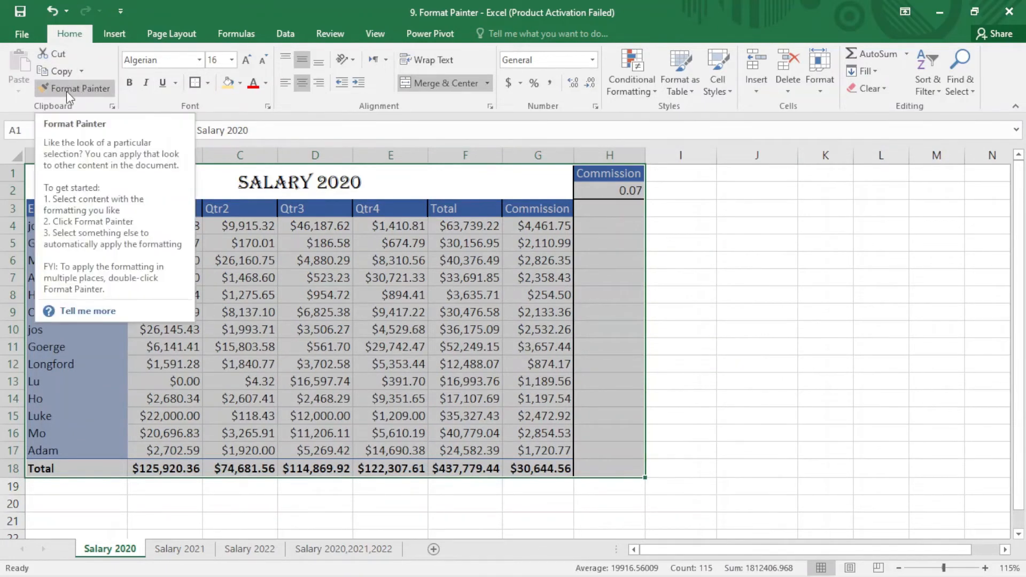
Step: Paint the Salary 2020 A1:H18 table formatting onto the Salary 2021 table
{"action": "left_click", "coordinate": [74, 88]}
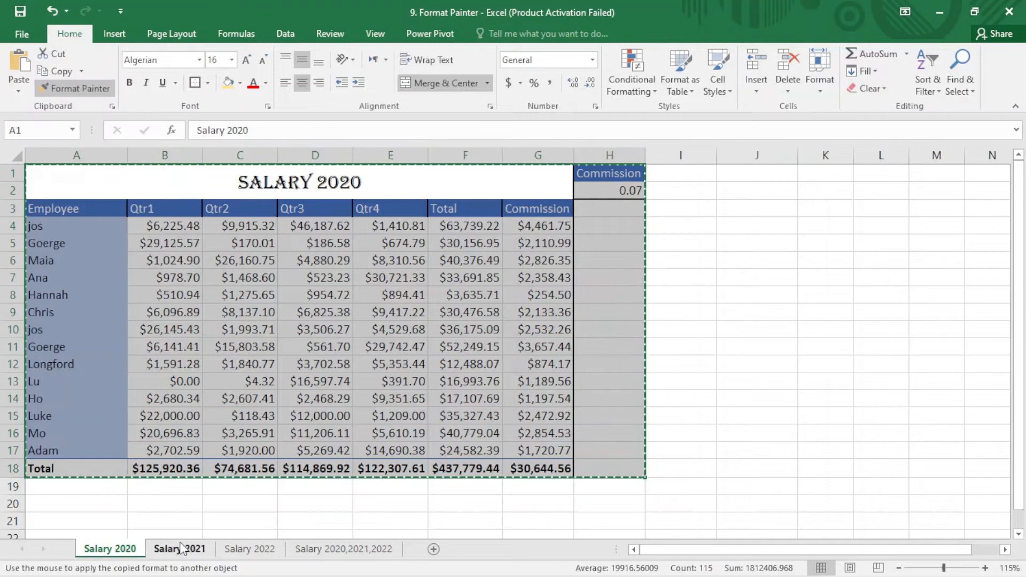
{"action": "left_click", "coordinate": [180, 549]}
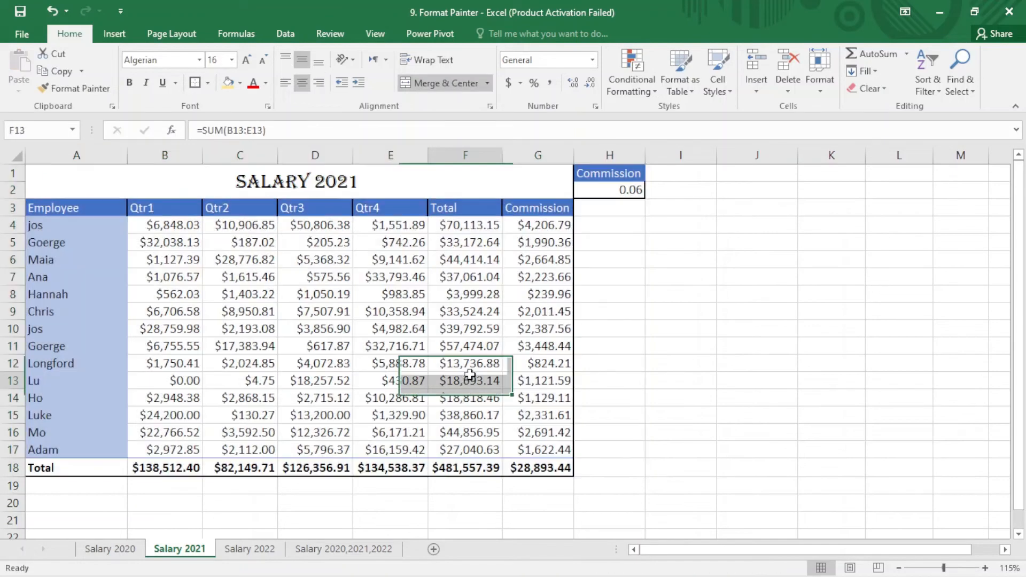
{"action": "left_click", "coordinate": [466, 380]}
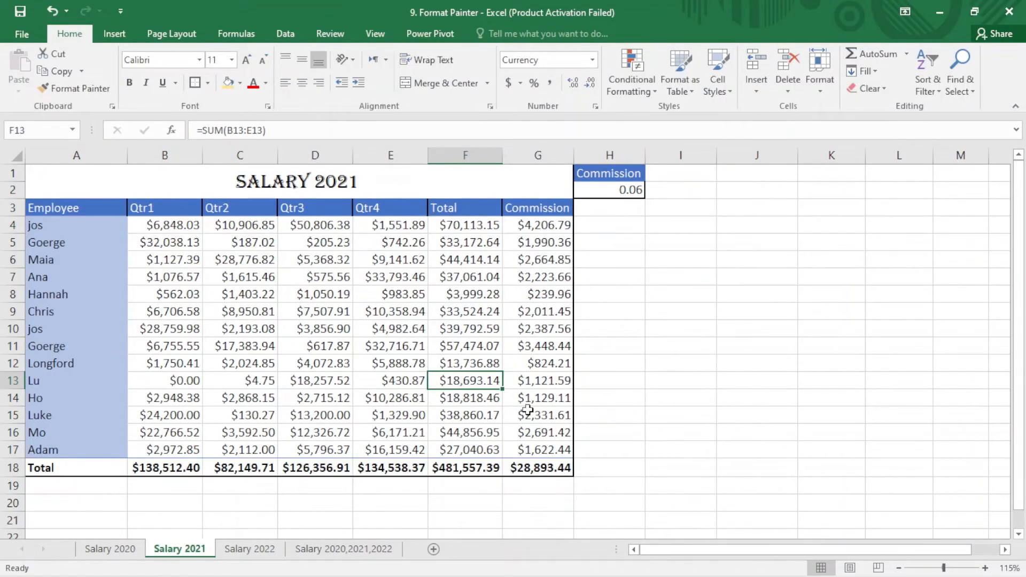
{"action": "mouse_move", "coordinate": [252, 314]}
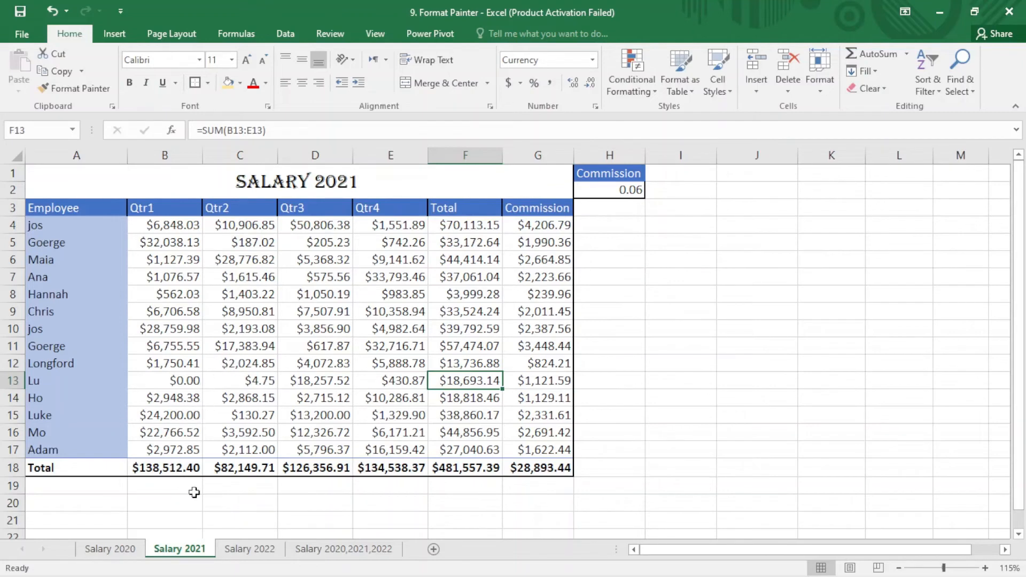
{"action": "left_click", "coordinate": [109, 548]}
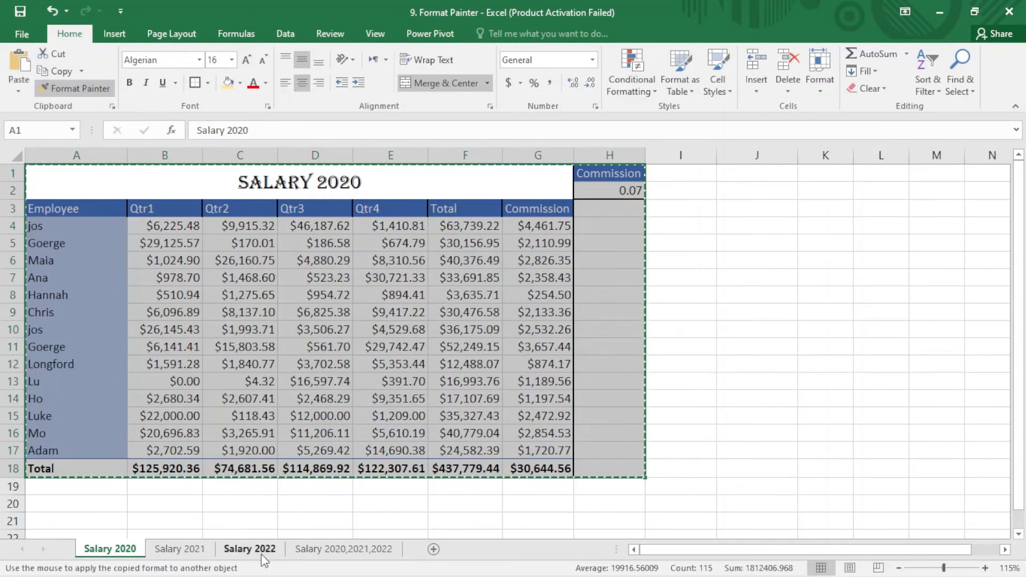
Step: Apply the copied Salary 2020 formatting to the Salary 2022 table from A1
{"action": "left_click", "coordinate": [250, 549]}
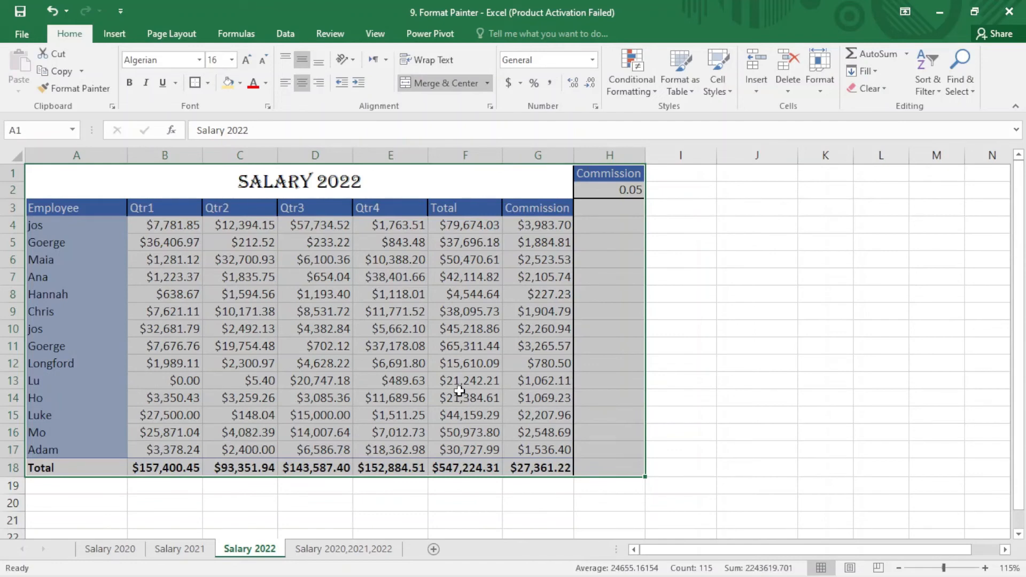
{"action": "left_click", "coordinate": [466, 397]}
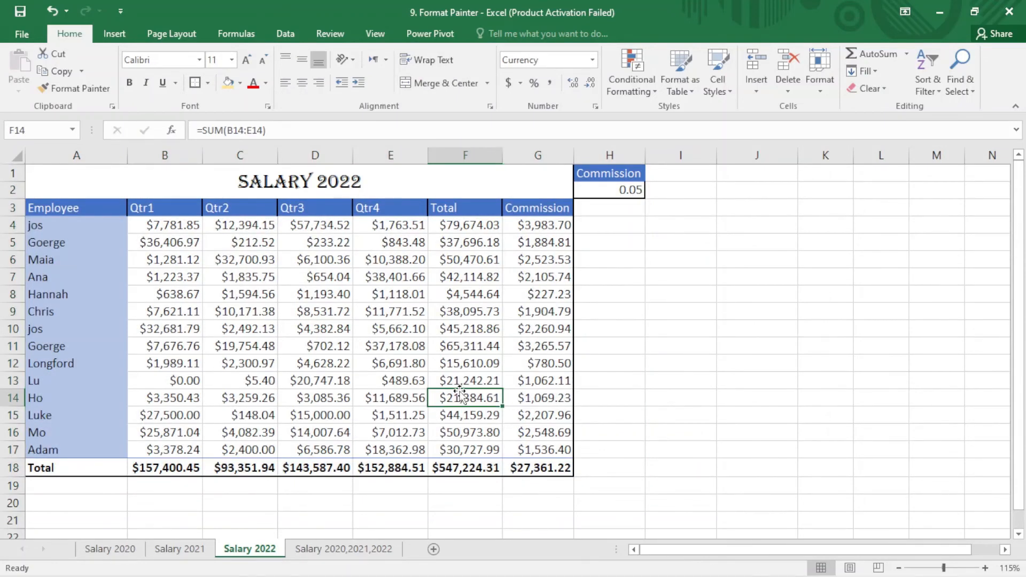